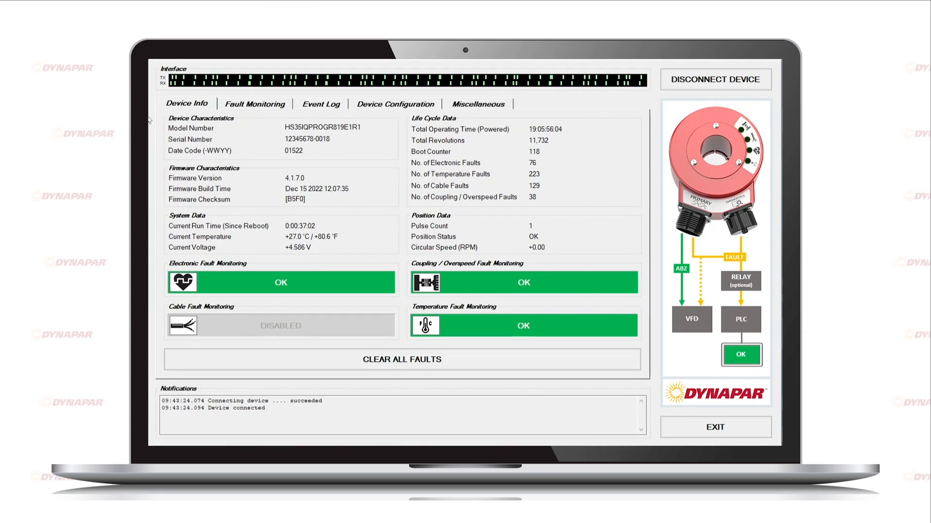
# Step: Show Fault Monitoring and toggle the E24 and W25 temperature faults off and back on, leaving all enabled
pyautogui.click(255, 104)
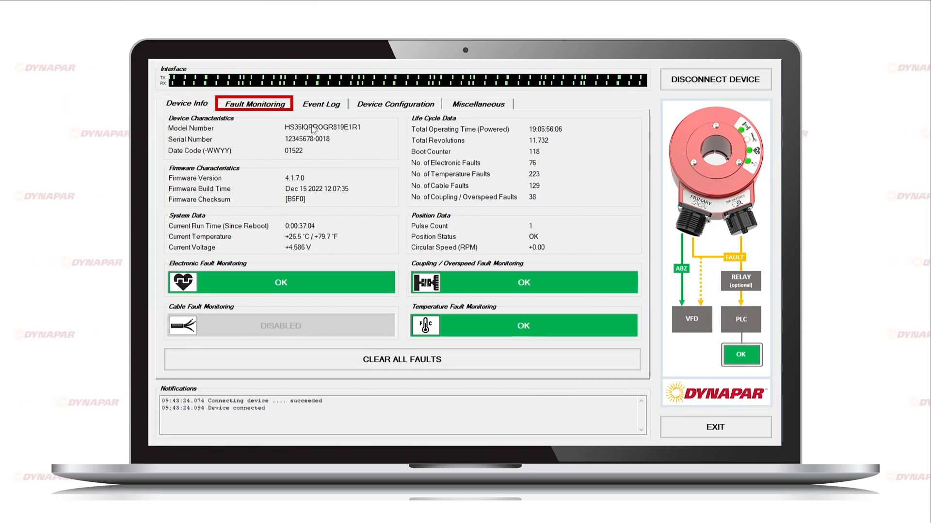
pyautogui.click(254, 104)
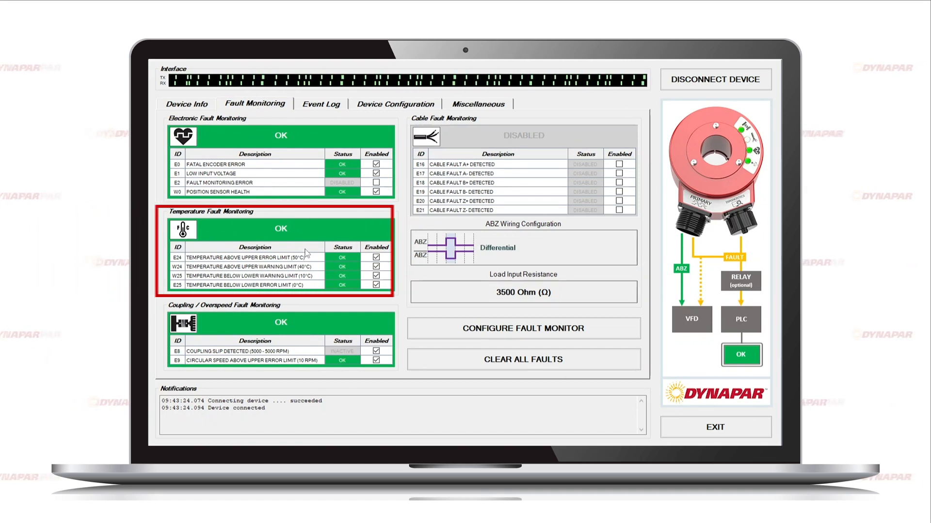
pyautogui.click(376, 258)
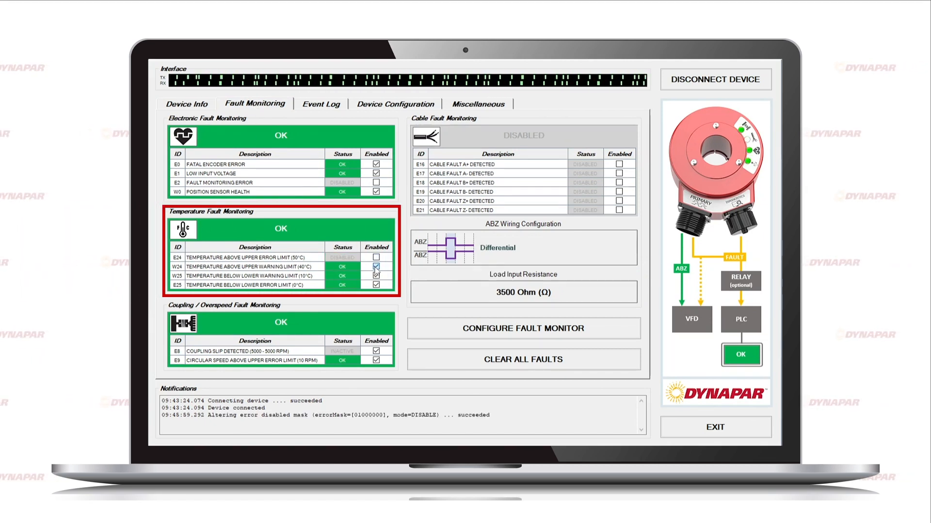
pyautogui.click(376, 259)
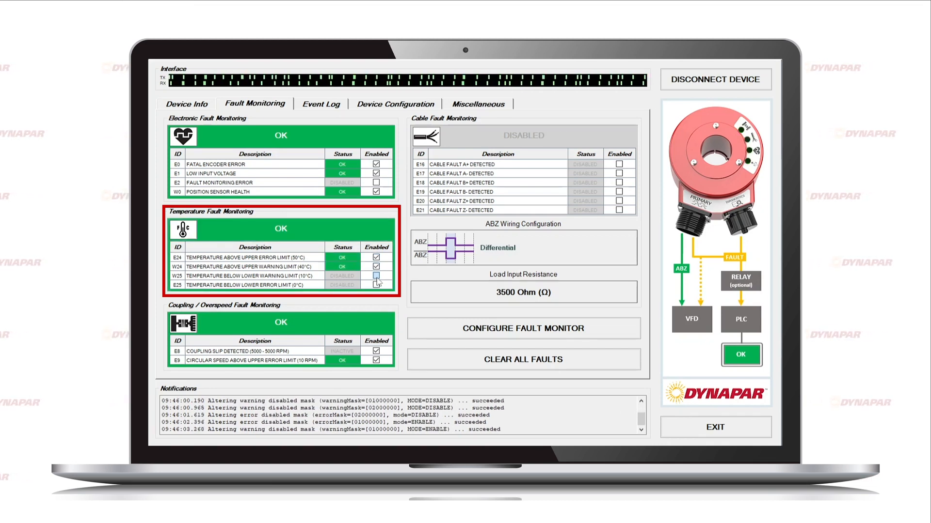
pyautogui.click(376, 285)
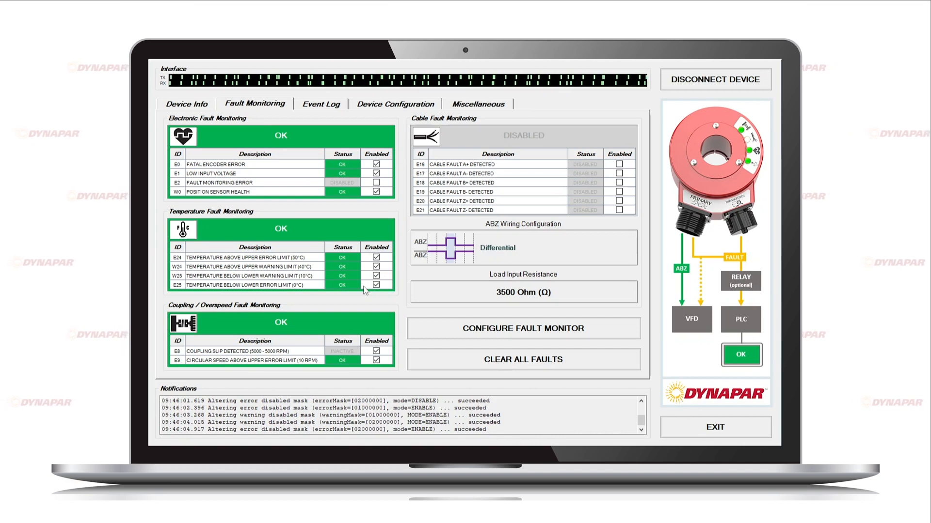
pyautogui.moveTo(358, 297)
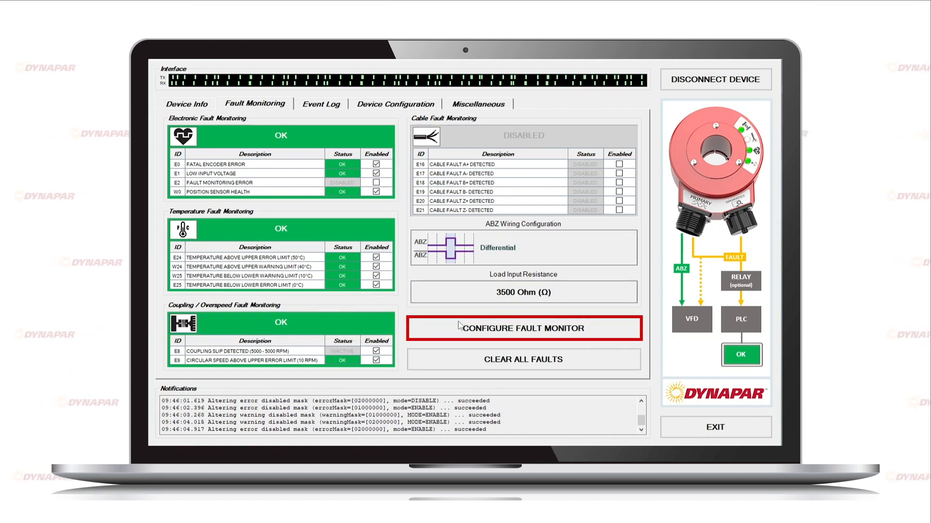
# Step: In Configure Fault Monitor, enter 70 °C as the Upper Temperature Error Limit and select the warning limit value
pyautogui.click(522, 329)
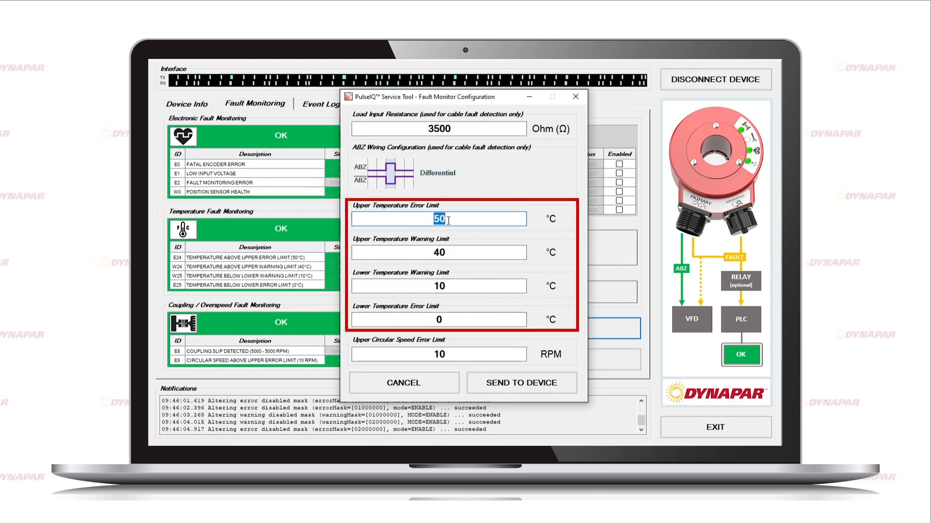
pyautogui.write('70')
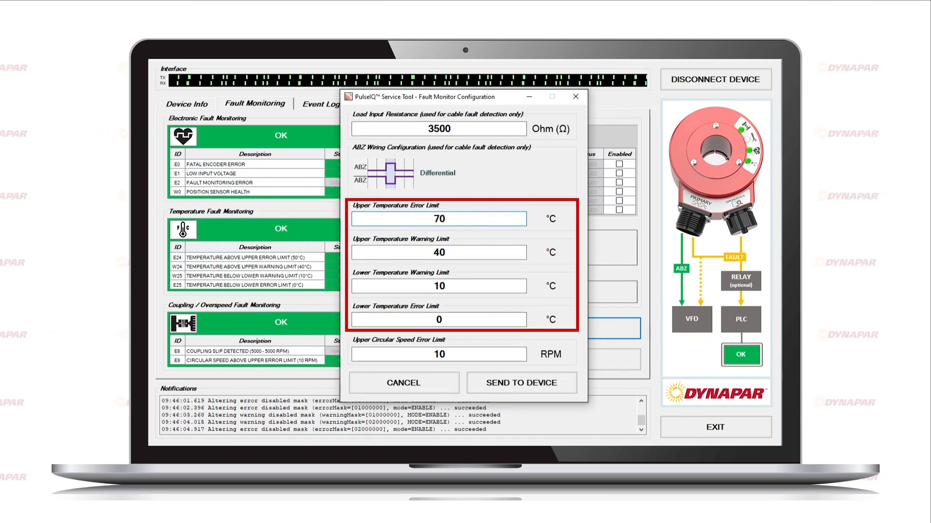
pyautogui.doubleClick(439, 252)
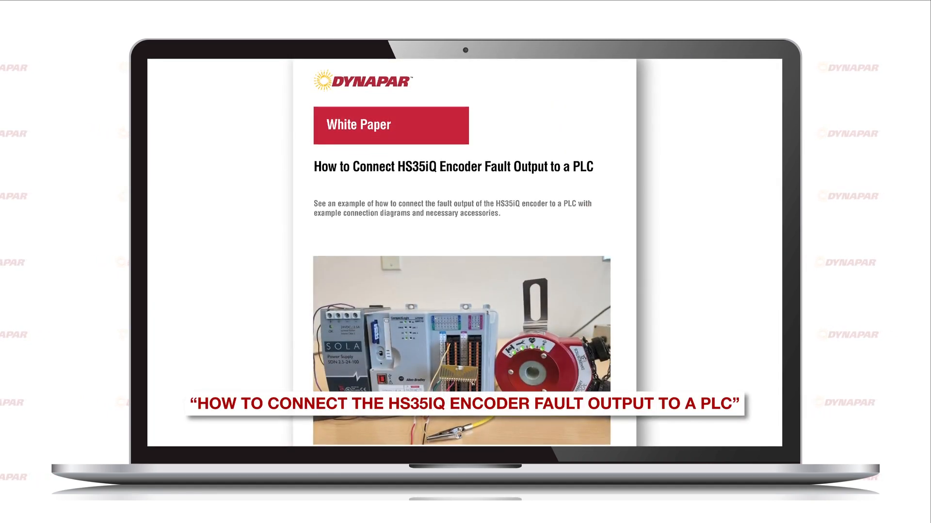
# Step: Scroll the PLC white paper down through the wiring diagram to the Software Setup and Testing page
pyautogui.scroll(-3)
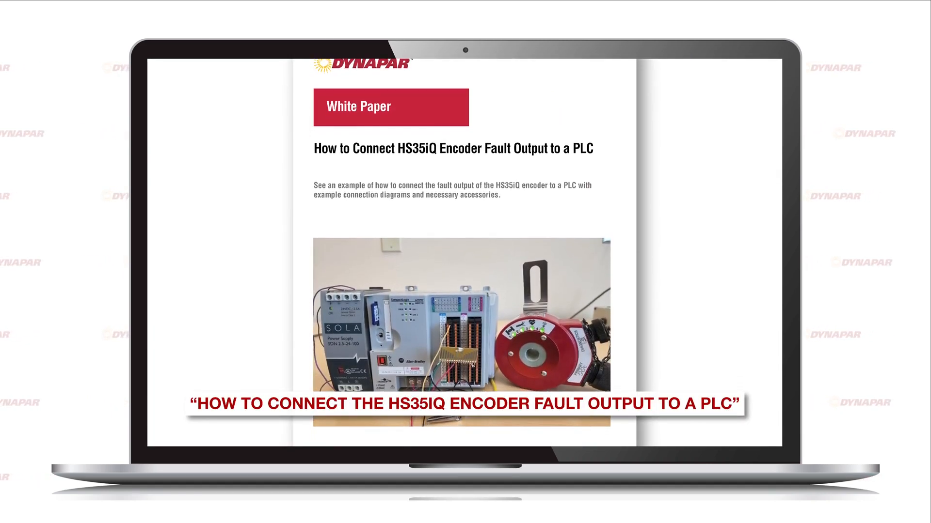
pyautogui.scroll(-3)
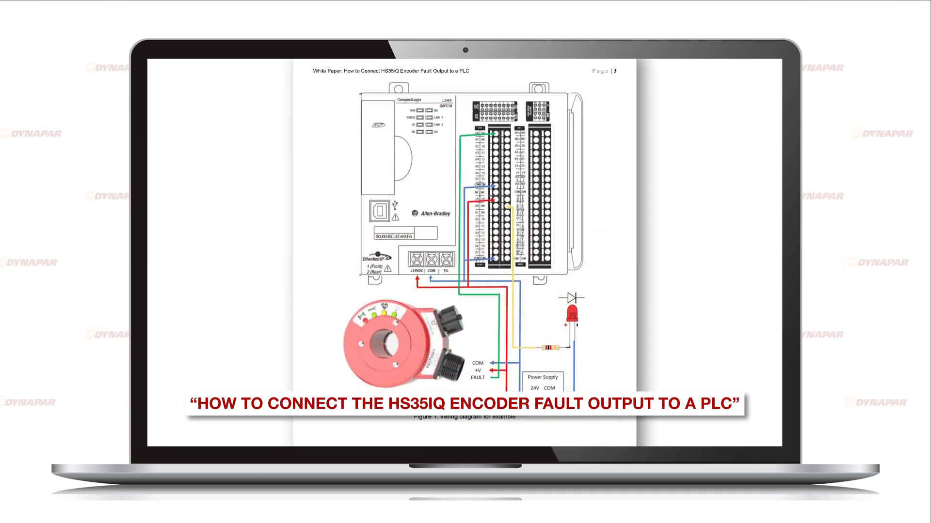
pyautogui.scroll(-3)
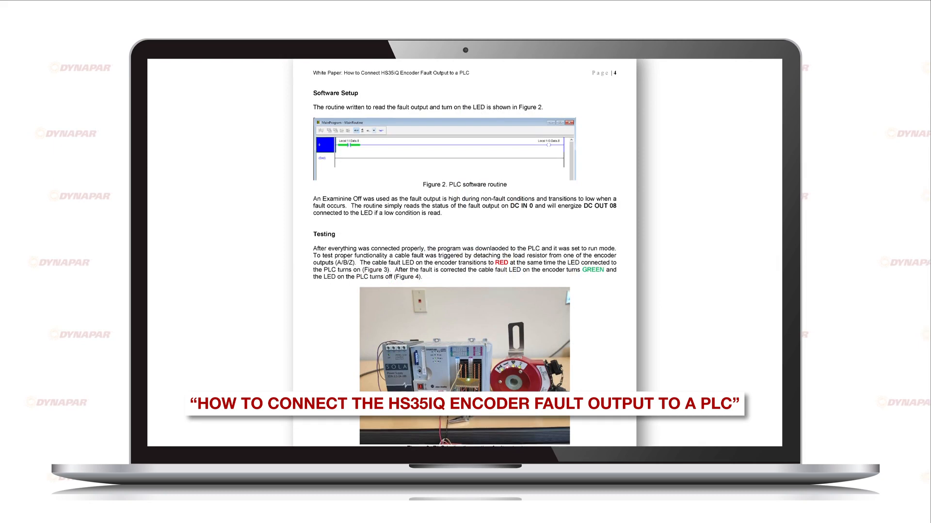
pyautogui.scroll(-3)
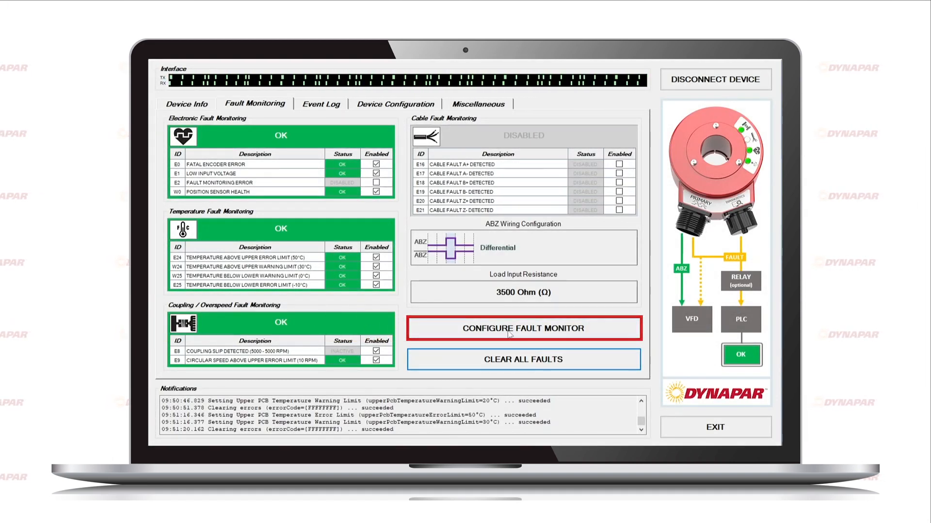
# Step: Send temperature limits of 20, 10, 0 and −10 °C to the encoder, triggering a temperature error
pyautogui.click(523, 329)
pyautogui.write('10')
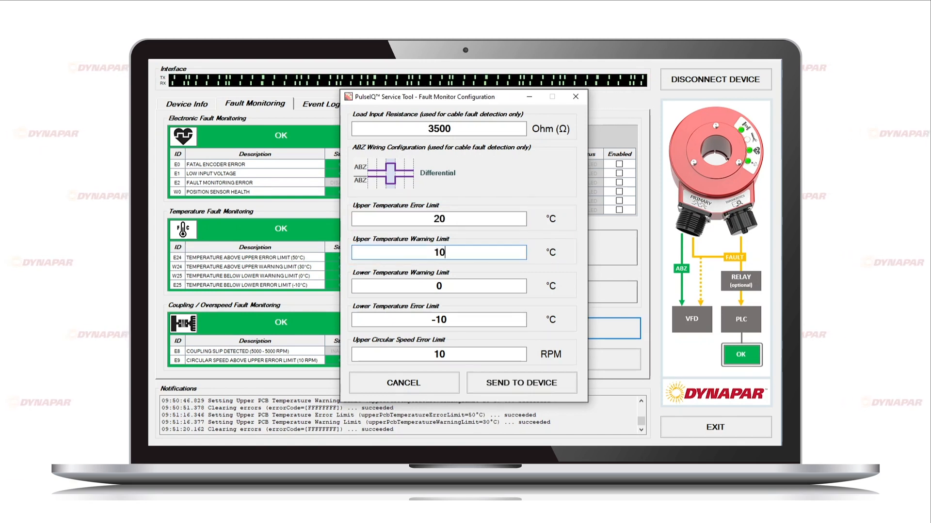
pyautogui.click(521, 383)
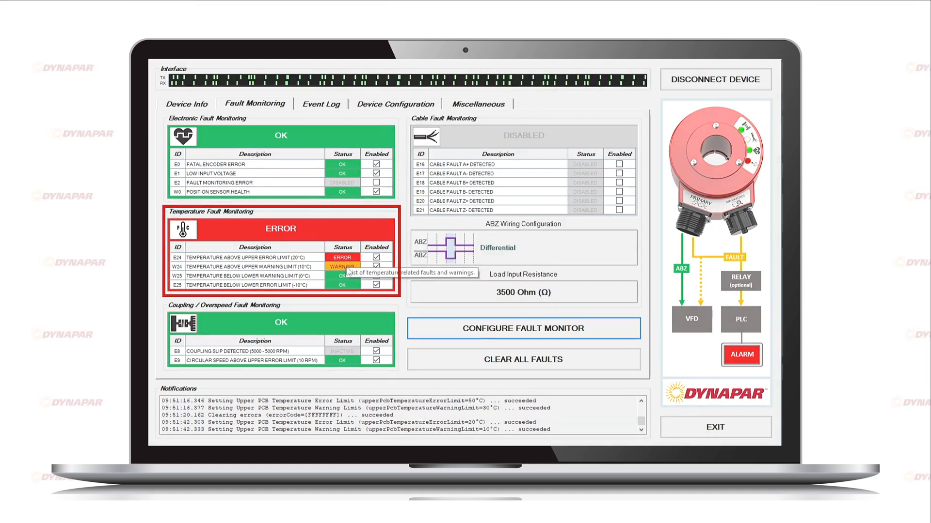
# Step: With 50/30 °C upper limits restored, clear all faults so every status reads OK
pyautogui.click(322, 104)
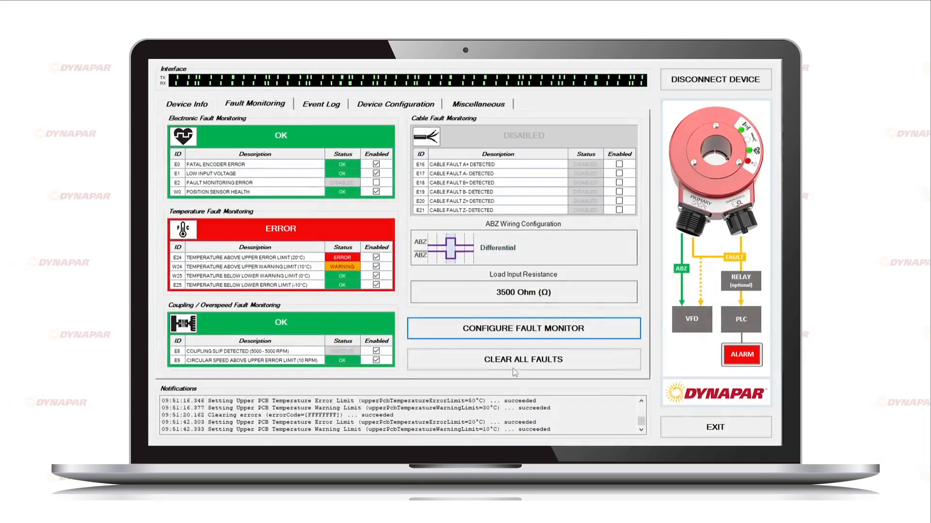
pyautogui.click(523, 358)
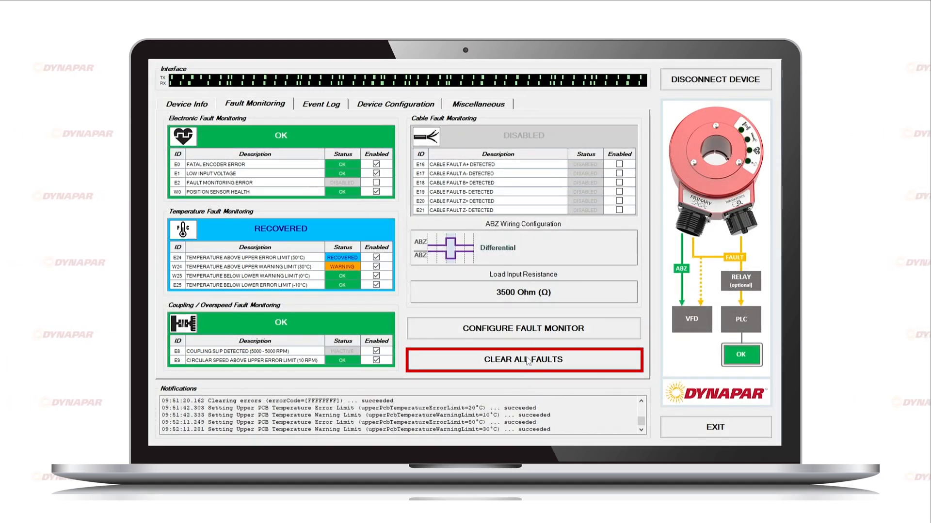
pyautogui.click(522, 359)
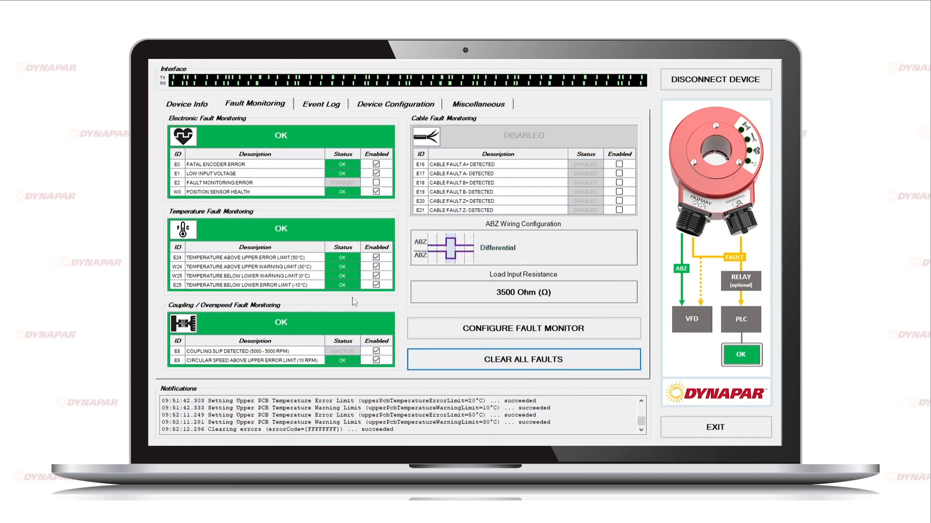